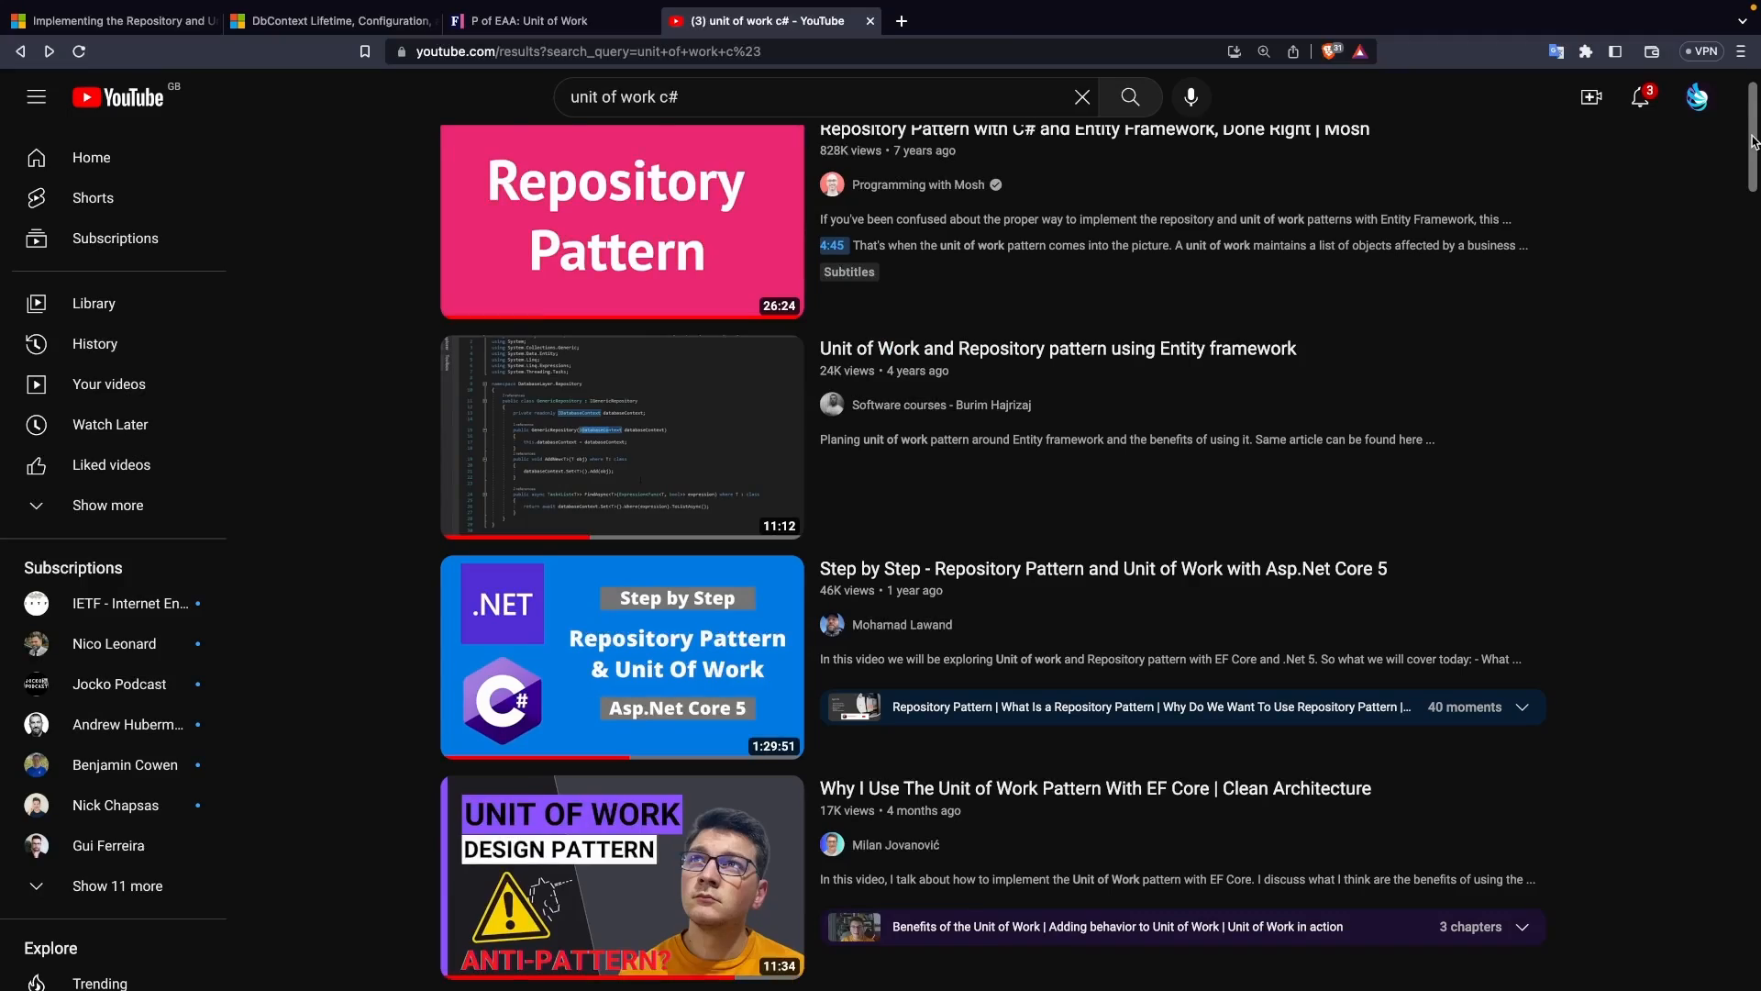
scroll("down", 3)
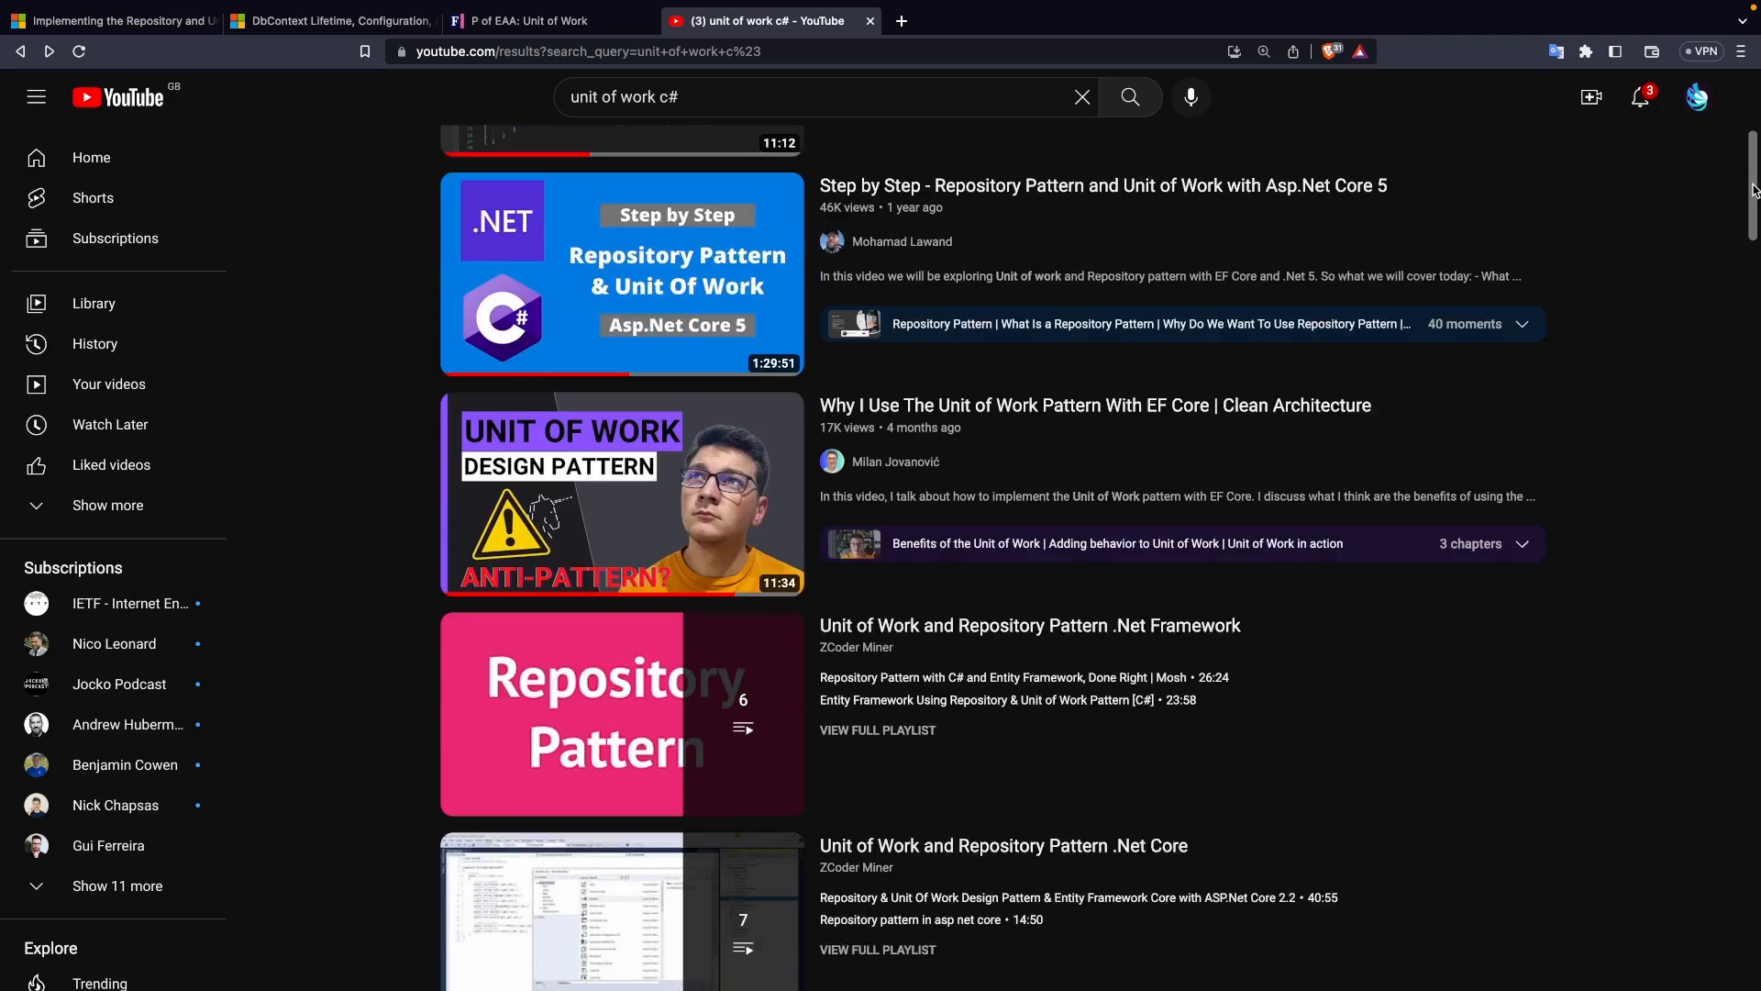